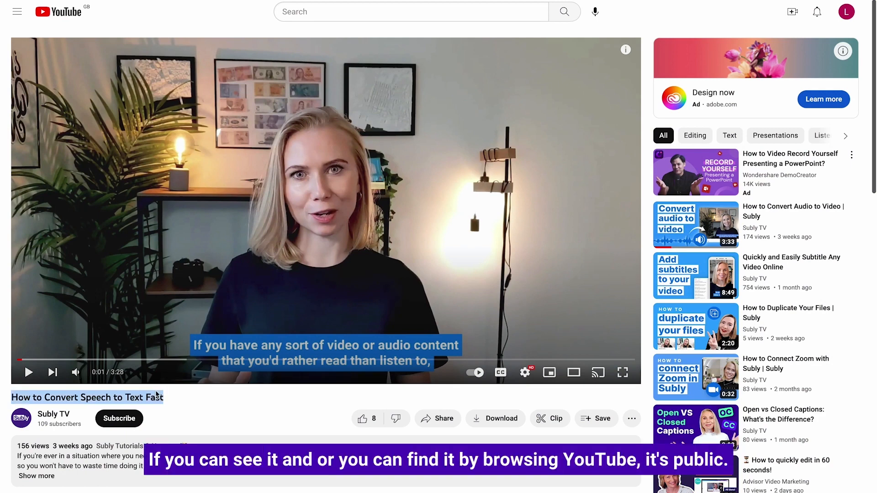
# Search YouTube for the Subly speech-to-text video, then view the unlisted 'How to Translate Video Subtitles Online' video.
pyautogui.click(563, 10)
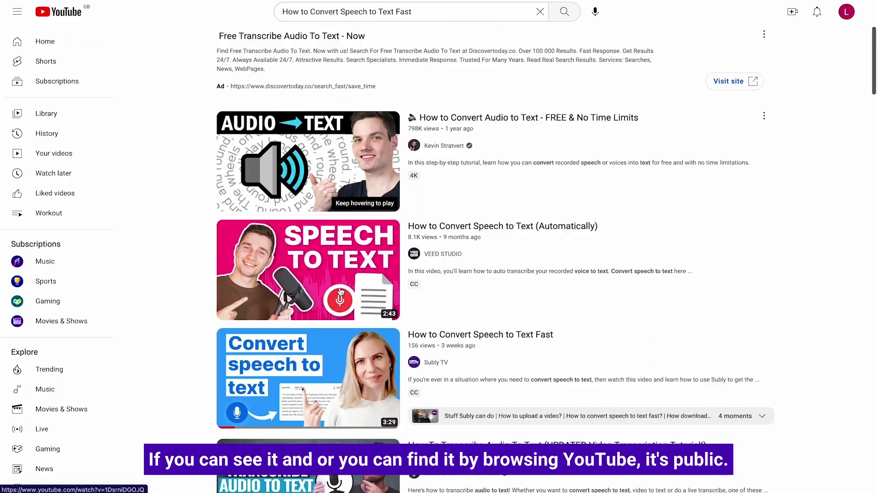
pyautogui.click(308, 378)
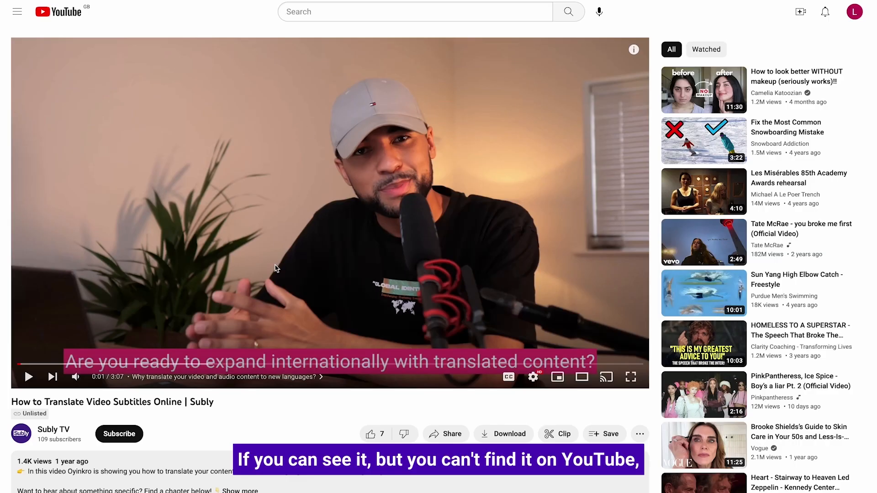
pyautogui.click(567, 11)
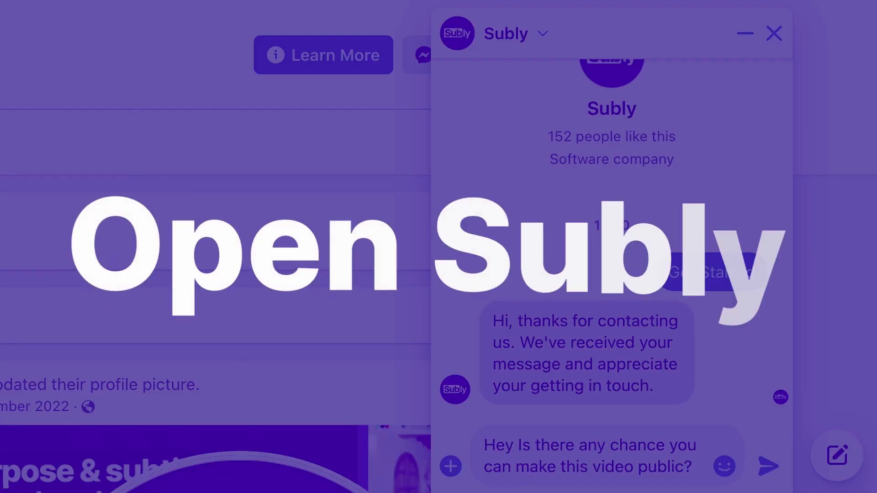
# Sign in to the Subly account on getsubly.com and return to the files dashboard with the Tests folder.
pyautogui.rightClick(252, 16)
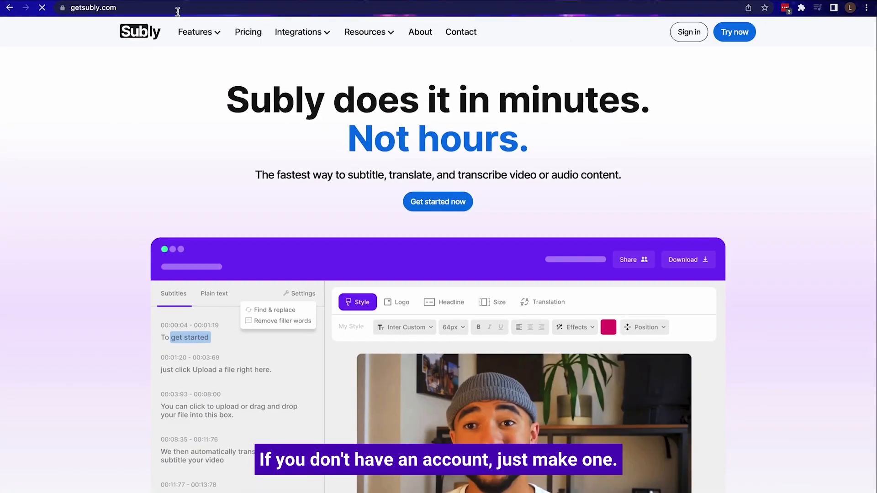
pyautogui.click(688, 32)
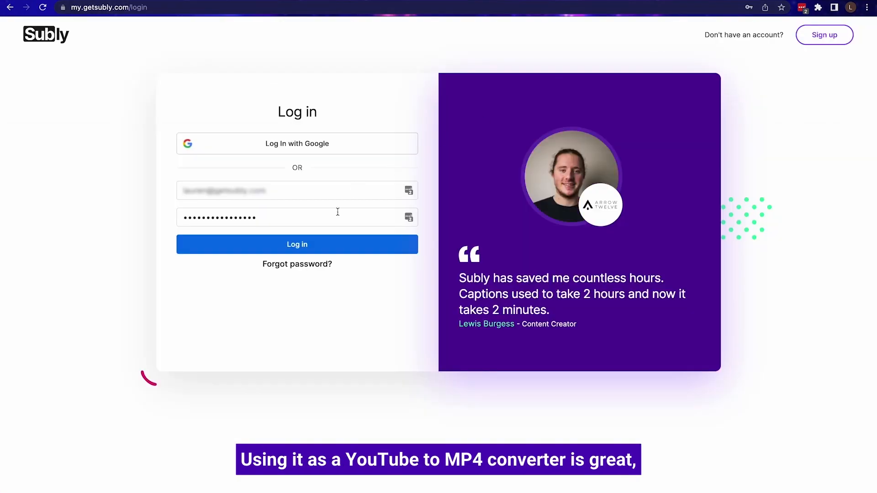
pyautogui.click(296, 245)
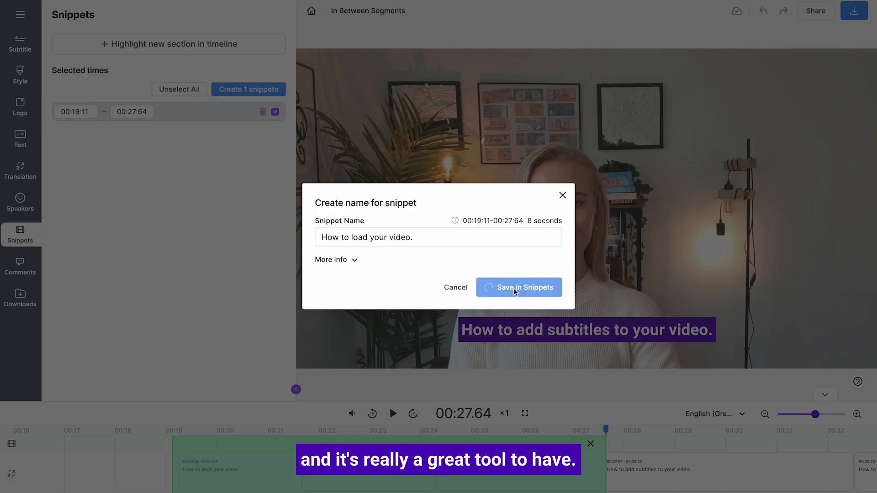
pyautogui.click(518, 287)
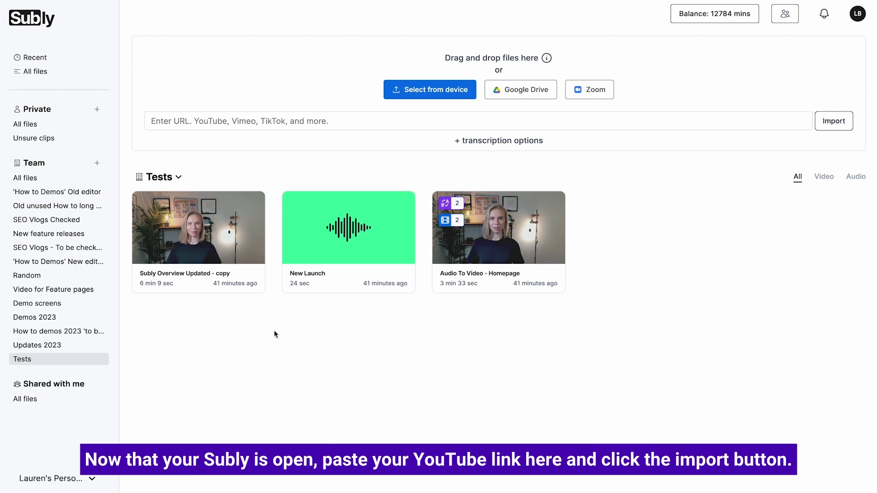
pyautogui.write('https://www.youtube.com/watch?v=0TAyN59HGsI&t=147s')
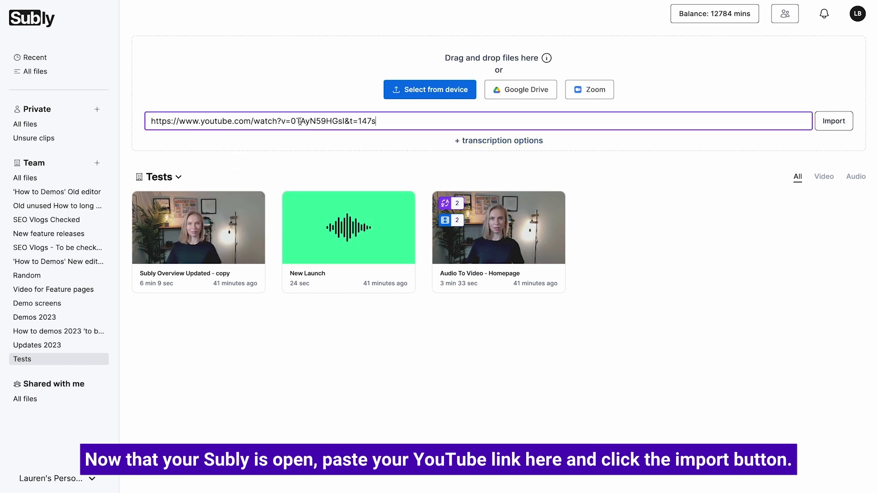
pyautogui.click(833, 121)
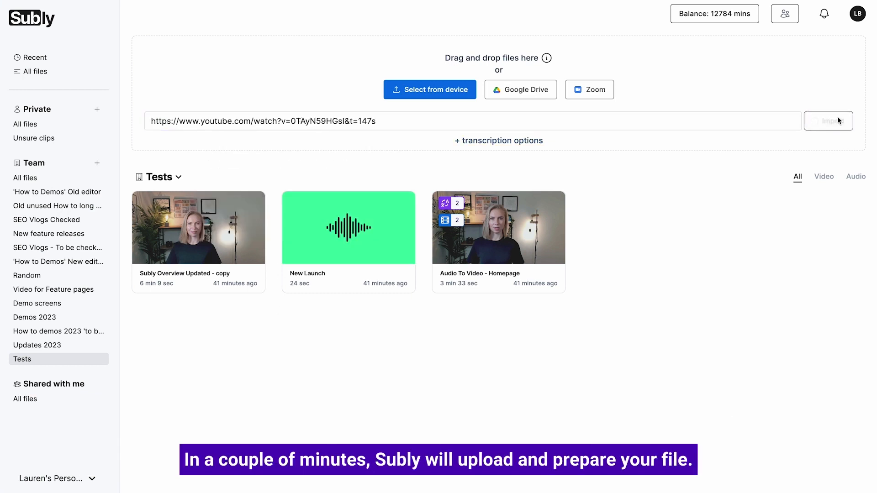
pyautogui.click(833, 121)
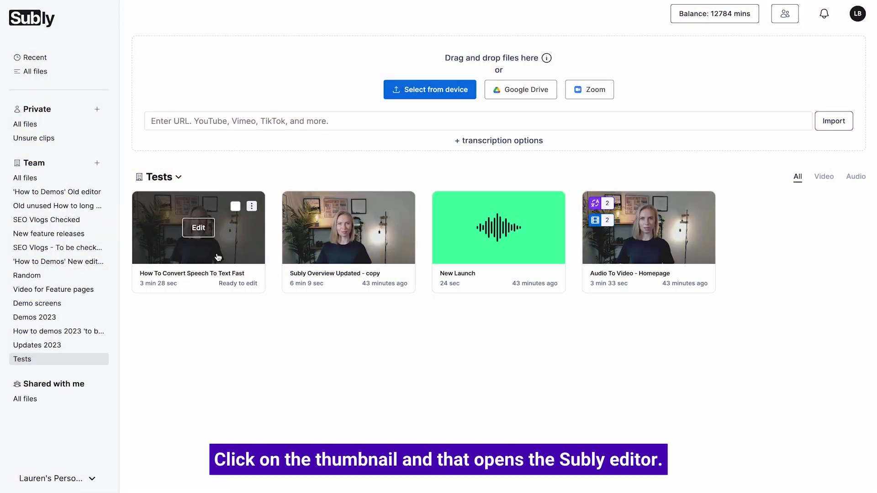
# Open 'How To Convert Speech To Text Fast' in the editor and view its download options.
pyautogui.click(199, 227)
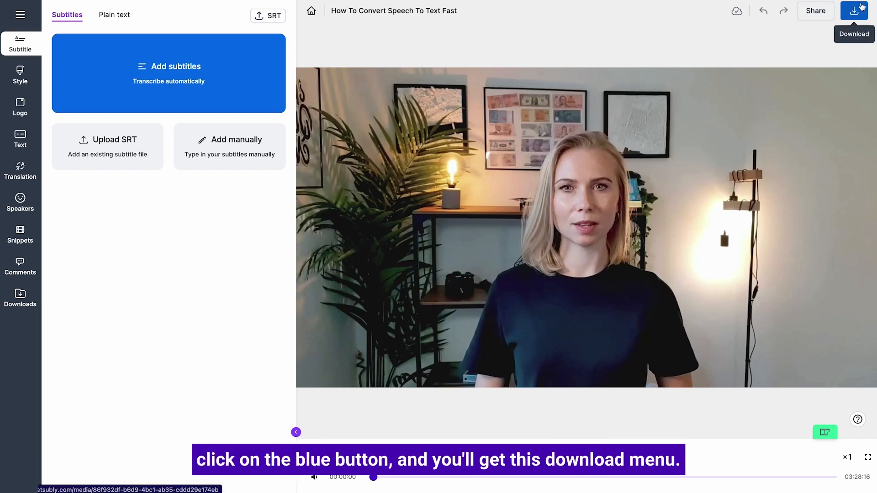
pyautogui.click(853, 11)
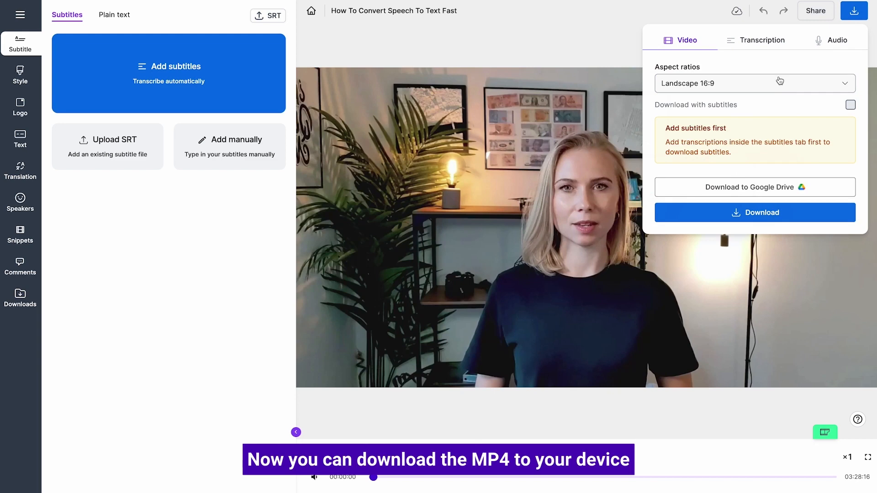
pyautogui.moveTo(754, 186)
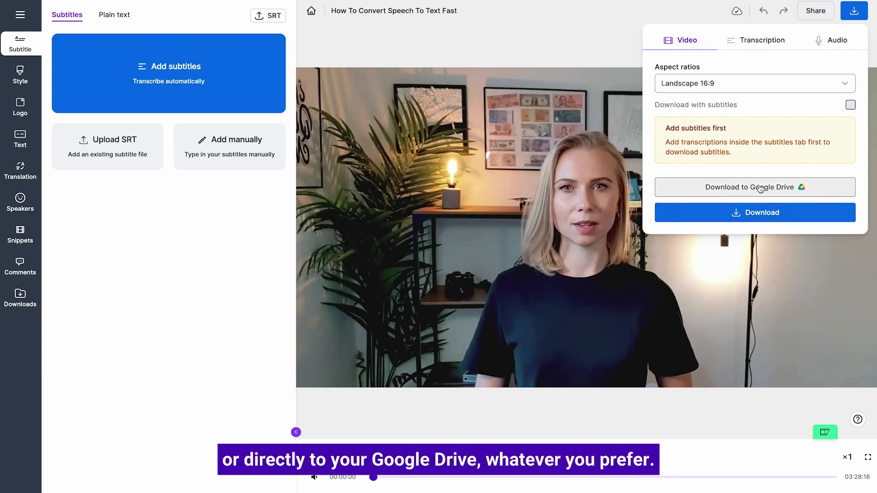
pyautogui.moveTo(767, 193)
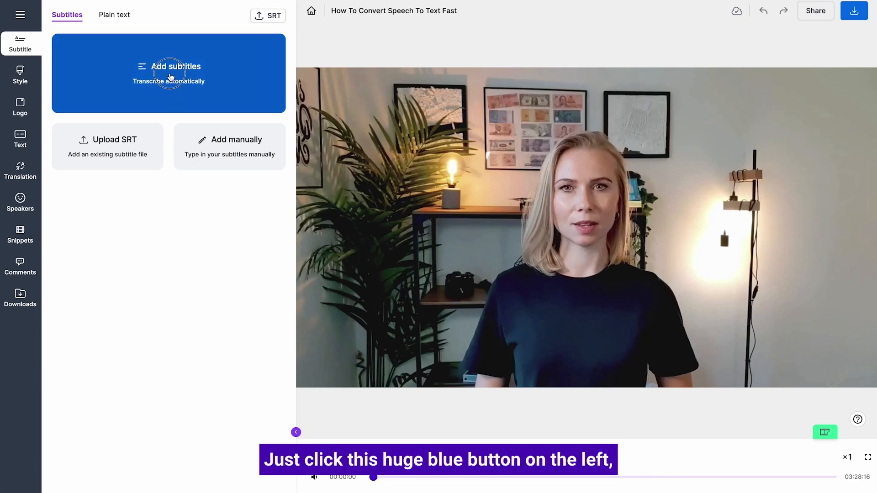
# Add subtitles by transcribing the video automatically in English (Great Britain).
pyautogui.click(168, 73)
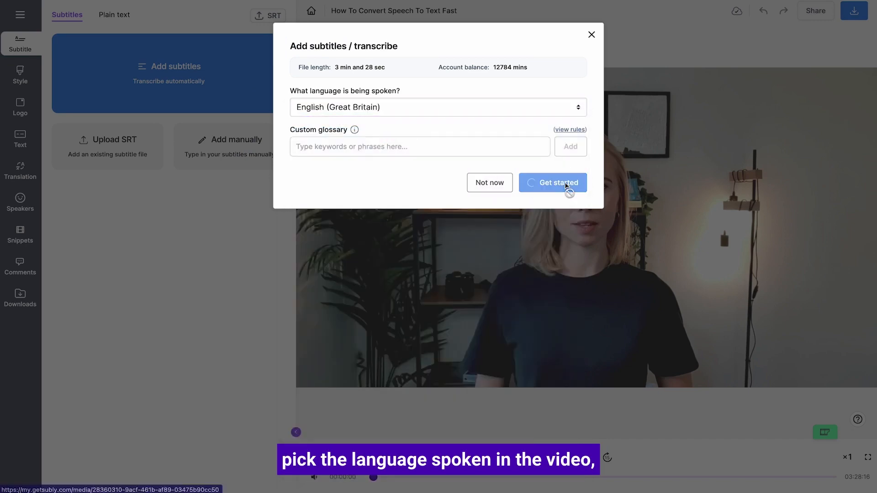
pyautogui.click(552, 183)
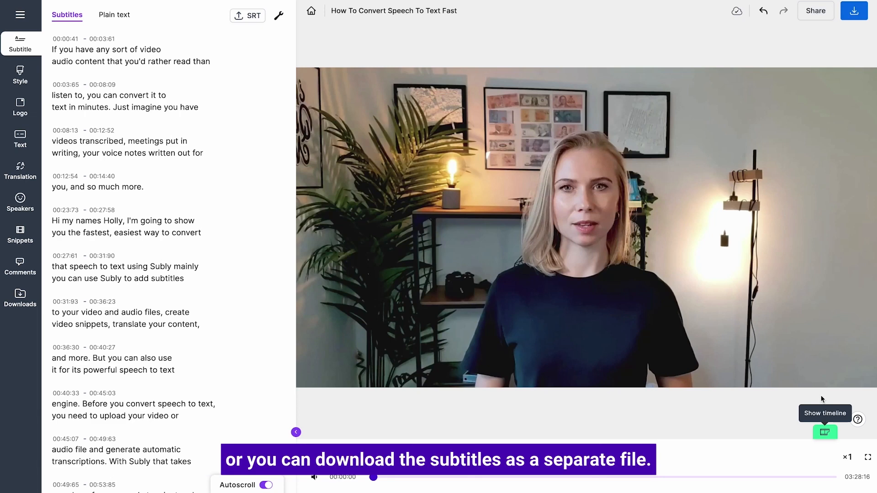
pyautogui.moveTo(852, 11)
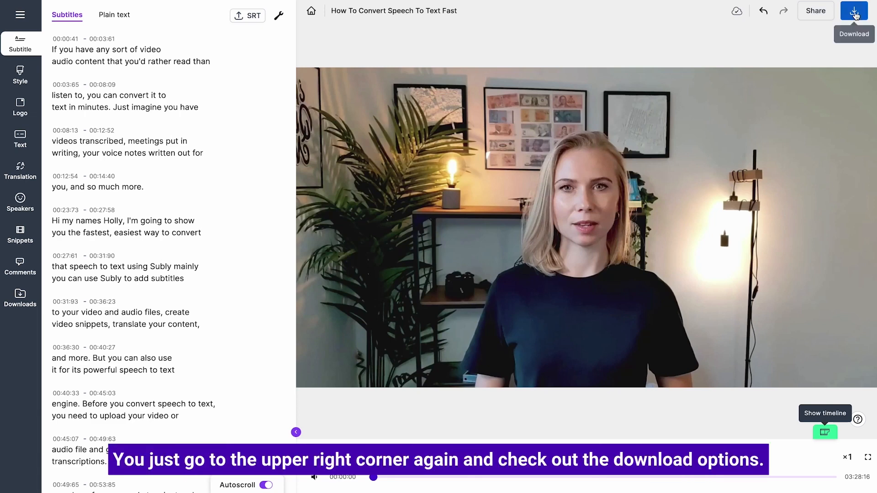
# Turn on 'Download with subtitles' and show the SRT, VTT and TXT transcription formats.
pyautogui.click(853, 10)
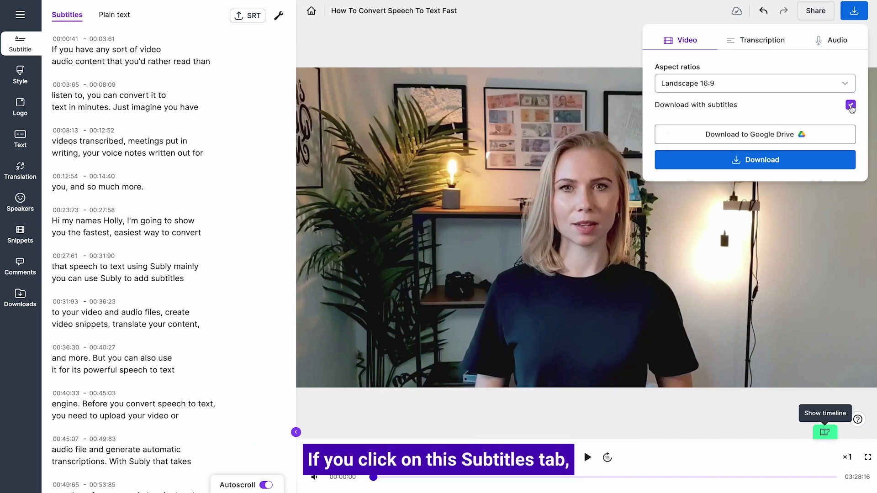
pyautogui.click(850, 104)
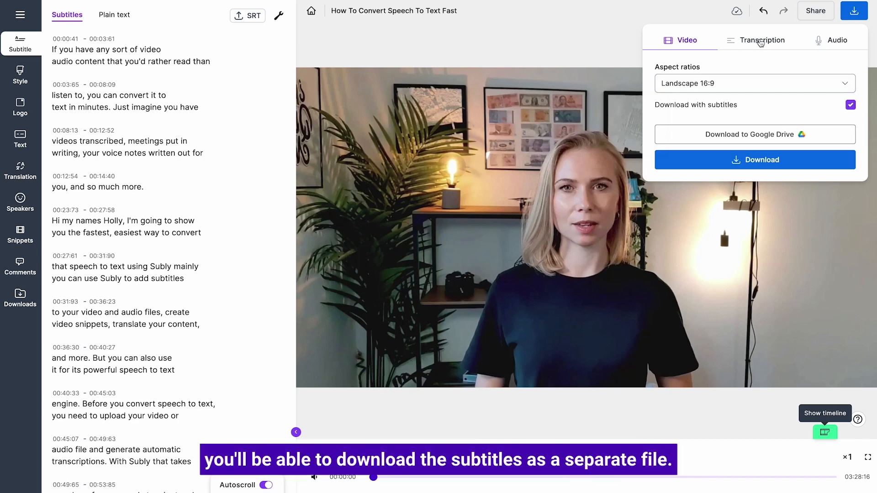
pyautogui.click(761, 40)
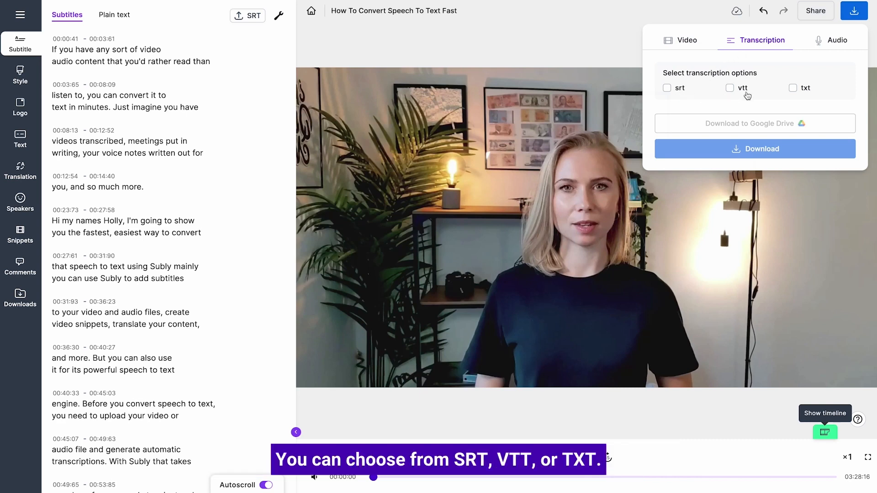
pyautogui.moveTo(811, 93)
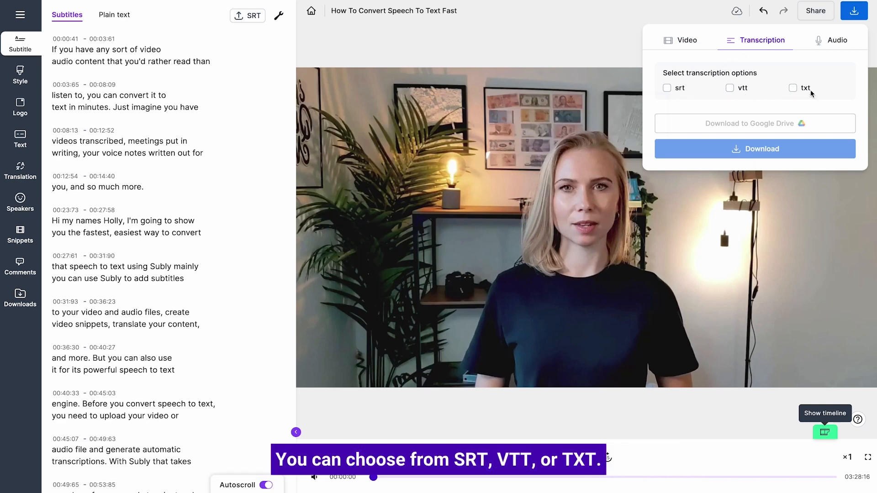